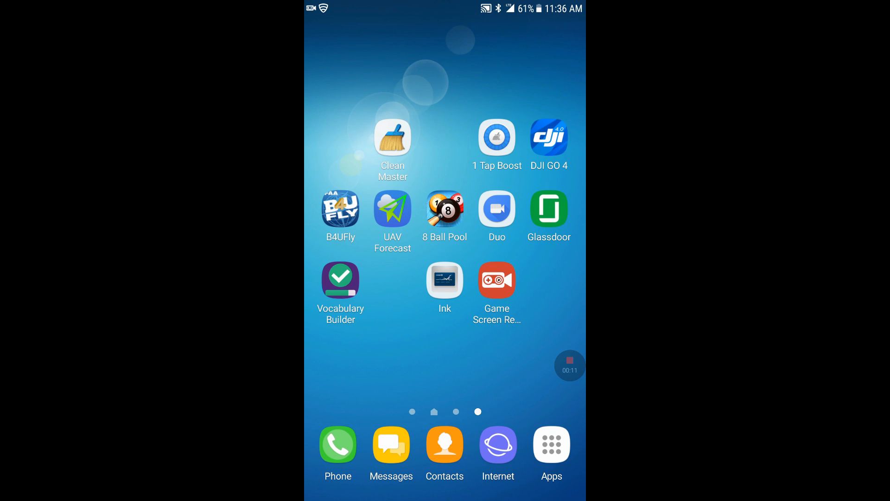
Find and launch the Box app, look into its PDANet File folder, then return home.
{"action": "left_click", "coordinate": [551, 444]}
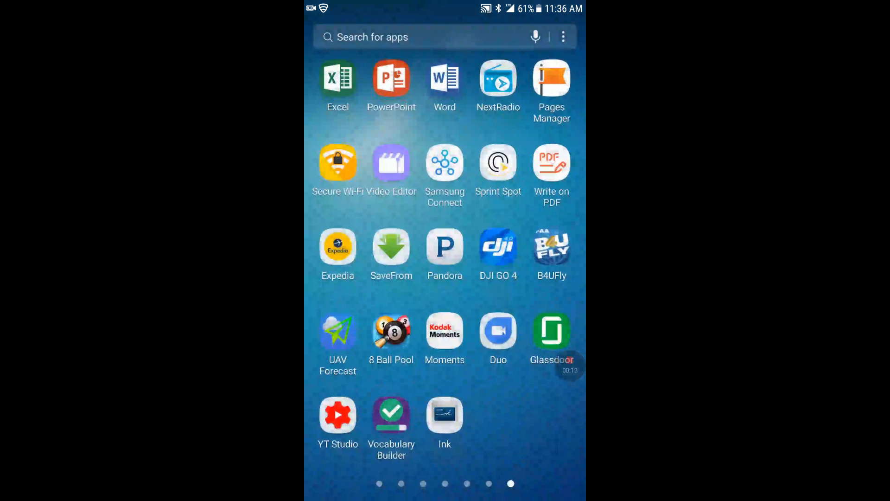
{"action": "left_click", "coordinate": [397, 37]}
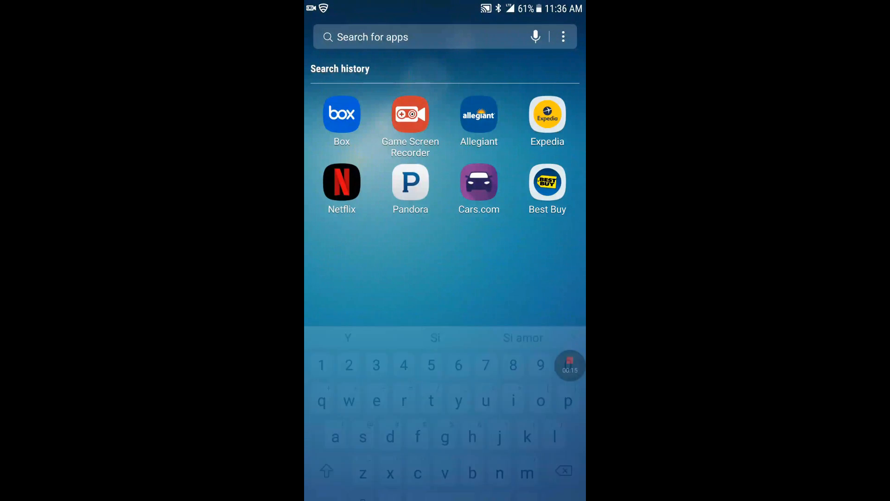
{"action": "type", "text": "box"}
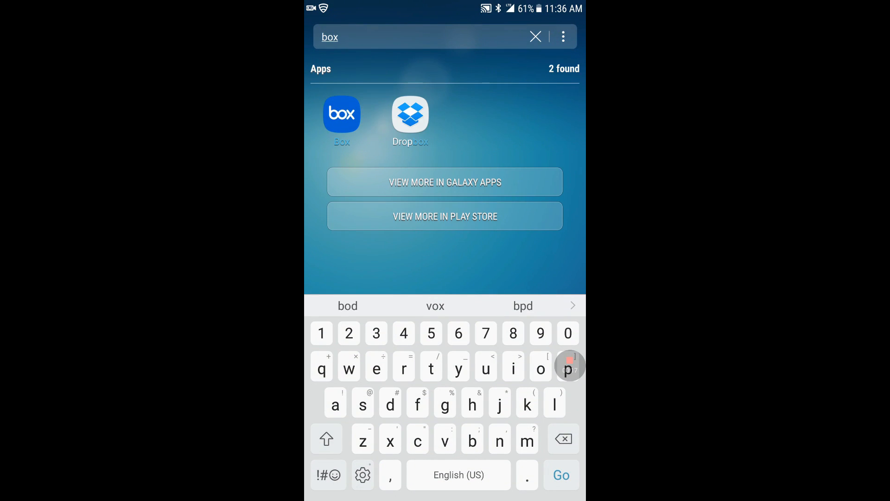
{"action": "left_click", "coordinate": [341, 114]}
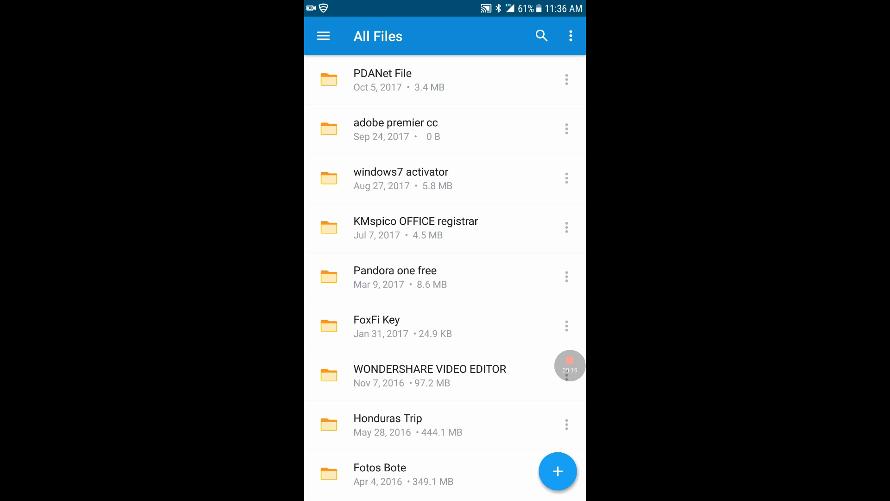
{"action": "left_click", "coordinate": [383, 80]}
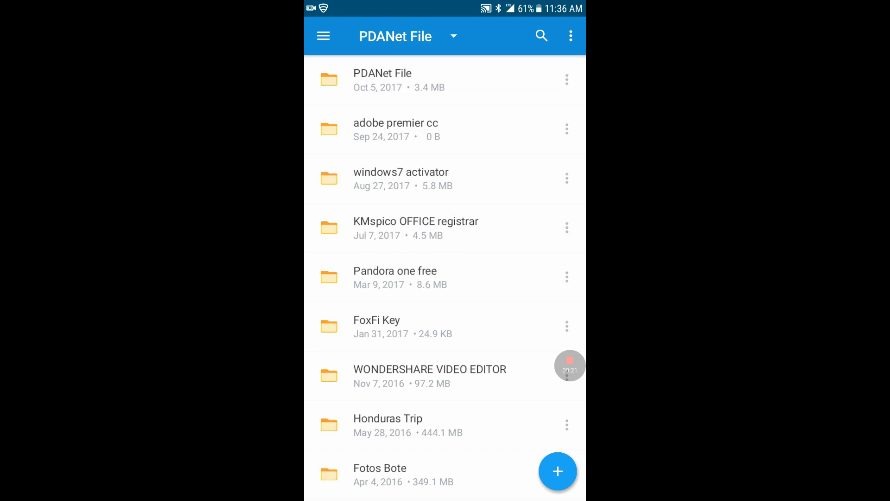
{"action": "left_click", "coordinate": [382, 80]}
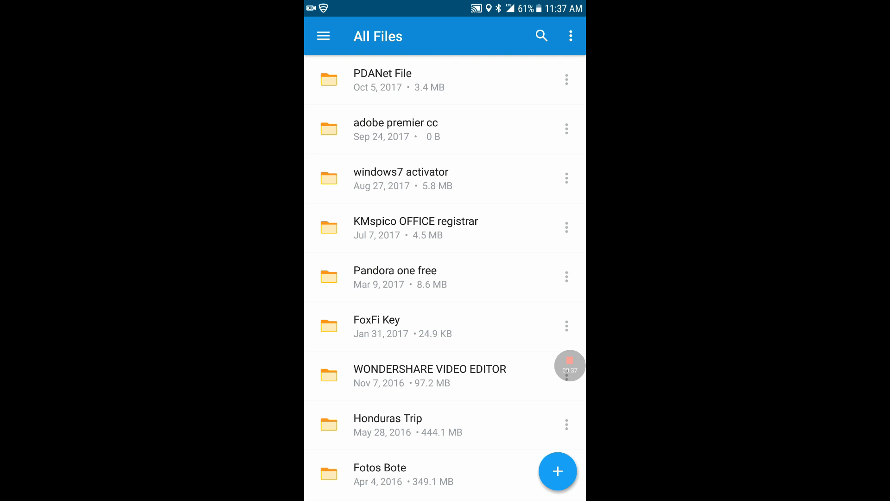
{"action": "left_click", "coordinate": [377, 326]}
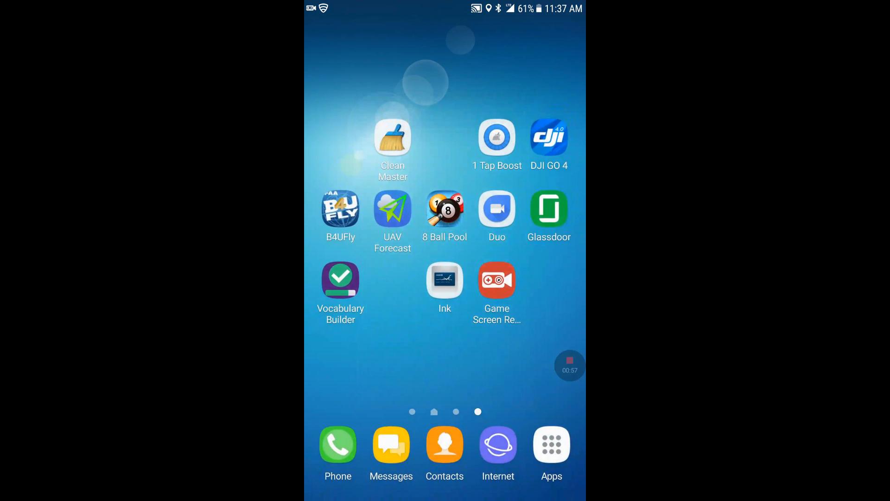
In My Files go up from Fofix FILES to Download and bring up the FoxFi Play Store listing.
{"action": "left_click", "coordinate": [551, 445]}
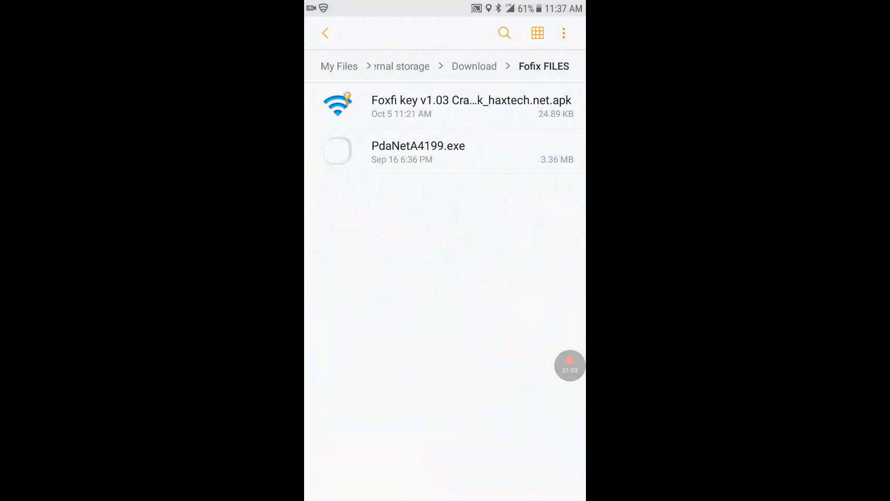
{"action": "left_click", "coordinate": [325, 33]}
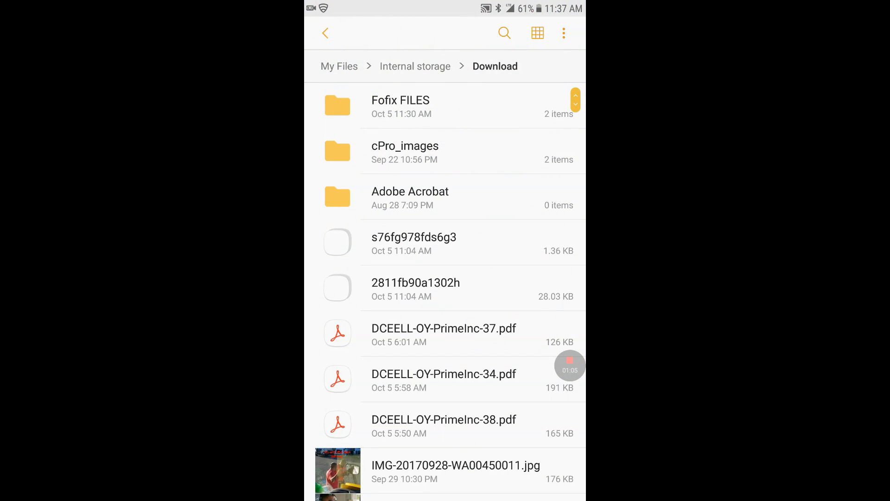
{"action": "left_click", "coordinate": [400, 107]}
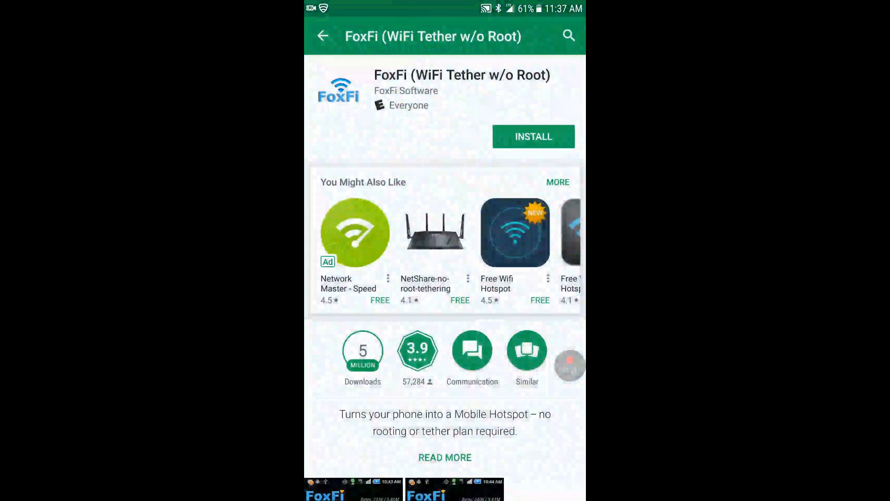
Install FoxFi (WiFi Tether w/o Root) from Google Play, accepting its requested permissions.
{"action": "left_click", "coordinate": [568, 36]}
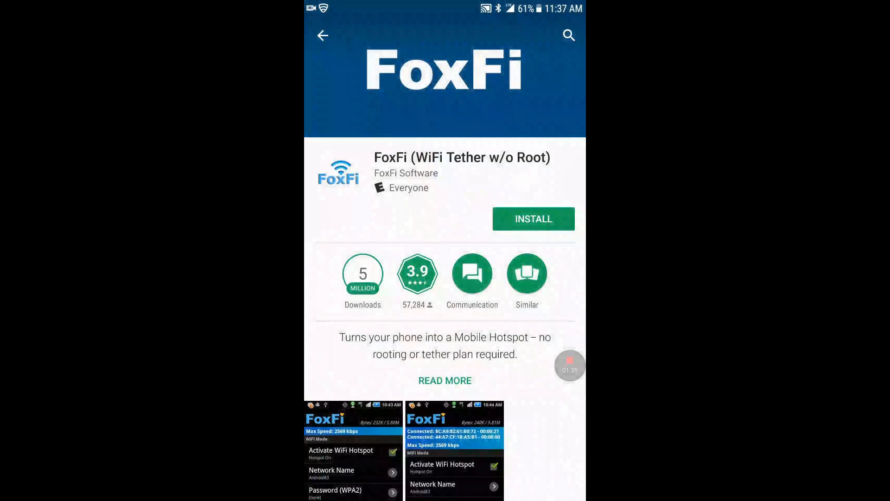
{"action": "left_click", "coordinate": [533, 218]}
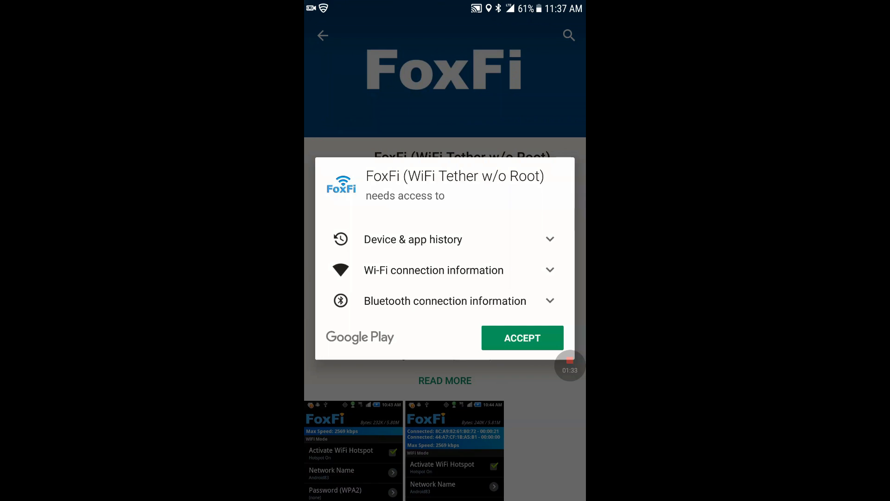
{"action": "left_click", "coordinate": [521, 337]}
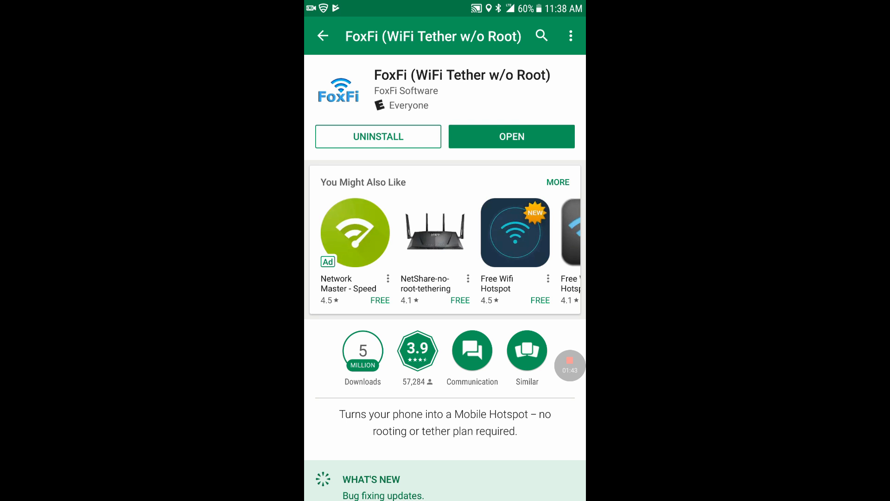
{"action": "left_click", "coordinate": [511, 136]}
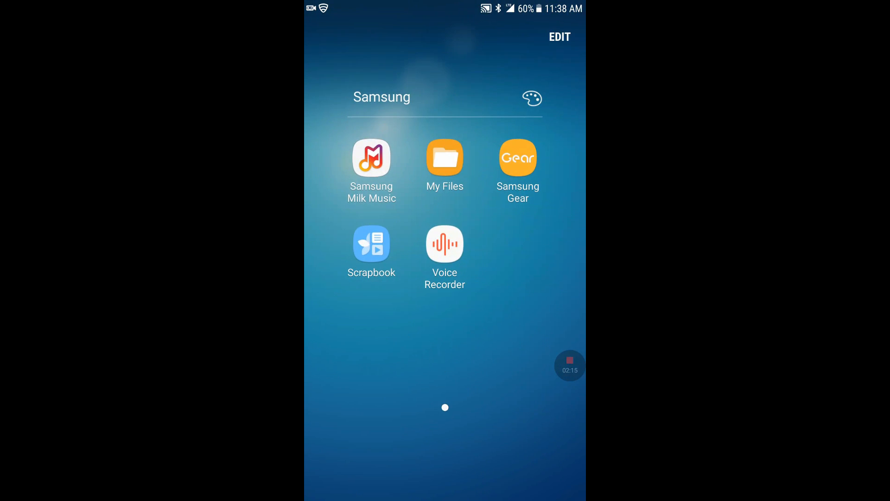
Install the FoxFi Key apk from Fofix FILES, allowing unknown sources for this installation only.
{"action": "left_click", "coordinate": [445, 161]}
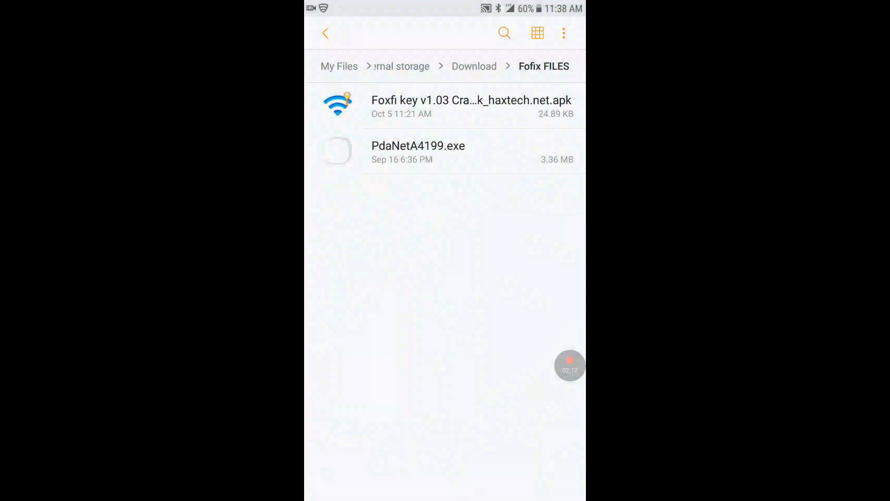
{"action": "left_click", "coordinate": [470, 107]}
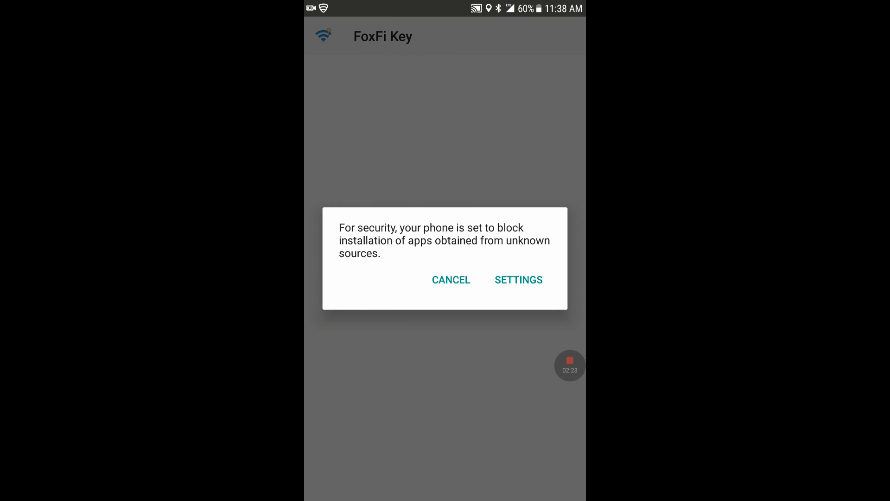
{"action": "left_click", "coordinate": [517, 279]}
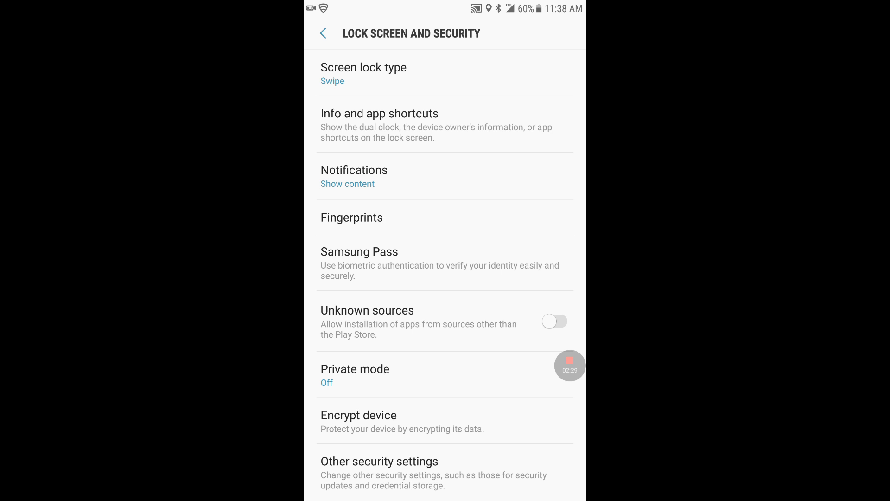
{"action": "left_click", "coordinate": [553, 320]}
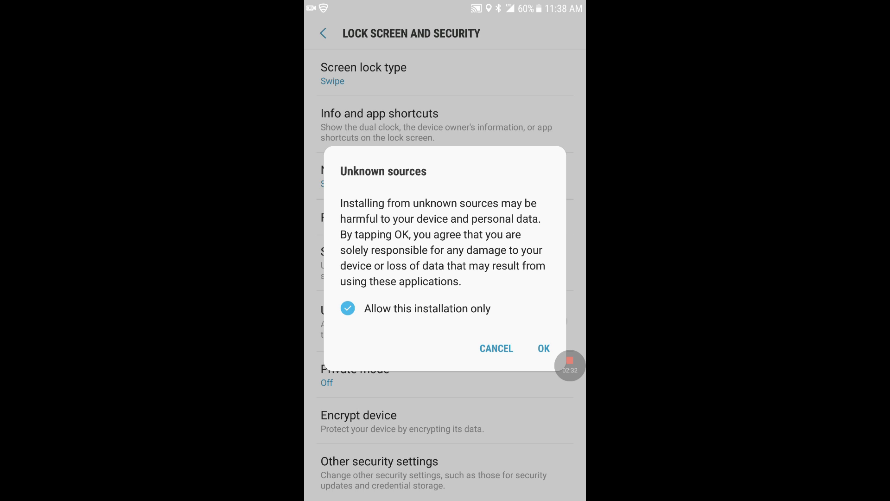
{"action": "left_click", "coordinate": [543, 348]}
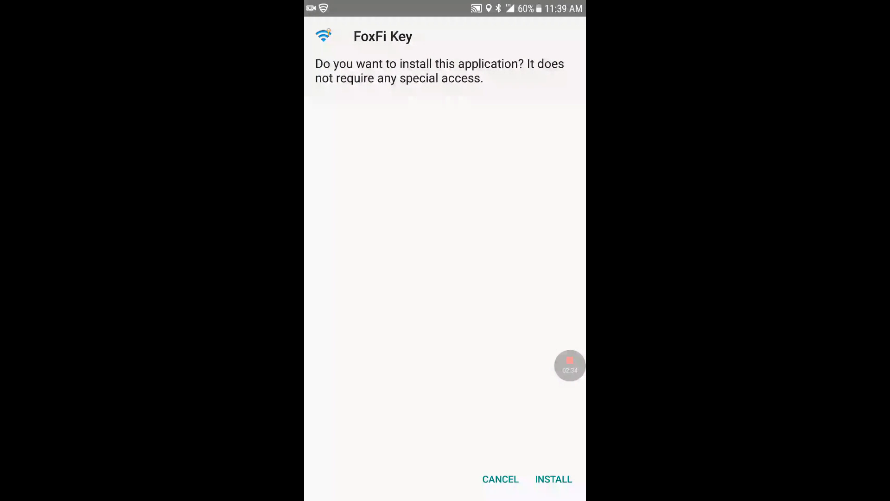
{"action": "left_click", "coordinate": [552, 478]}
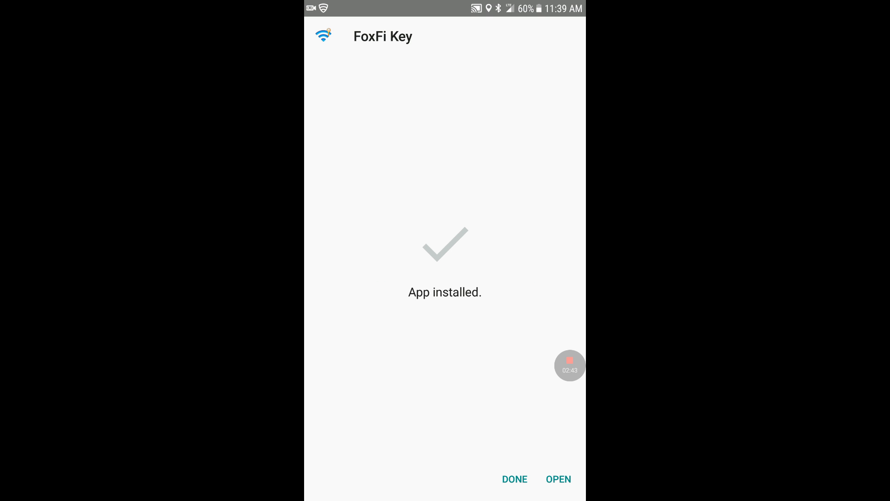
Finish the installer and launch FoxFi, showing WiFi Hotspot and PdaNet USB switched off.
{"action": "left_click", "coordinate": [514, 479]}
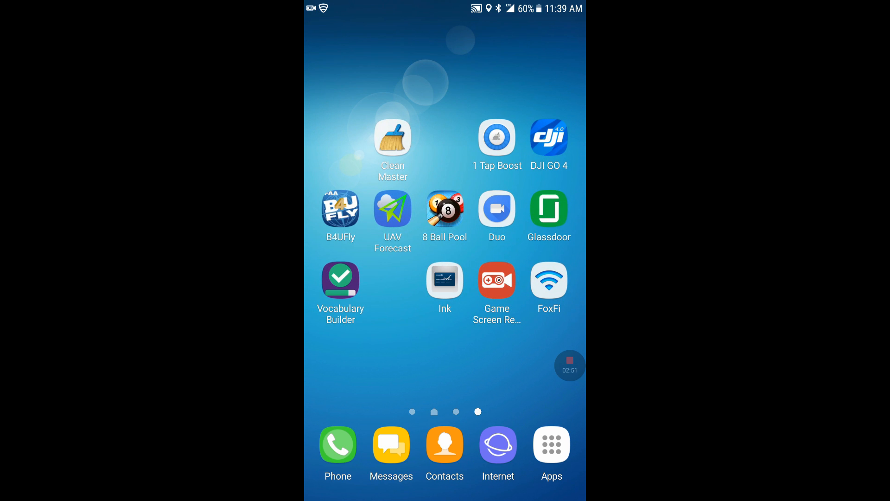
{"action": "left_click", "coordinate": [548, 283]}
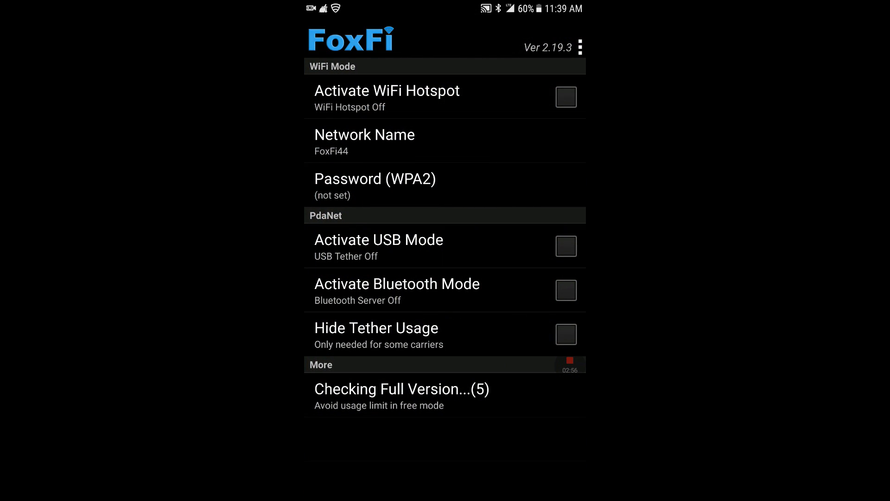
{"action": "left_click", "coordinate": [590, 48]}
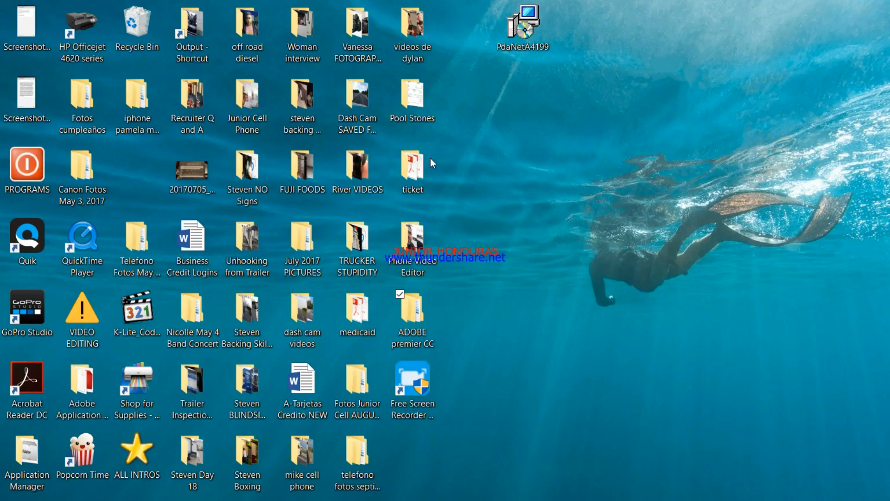
{"action": "mouse_move", "coordinate": [241, 474]}
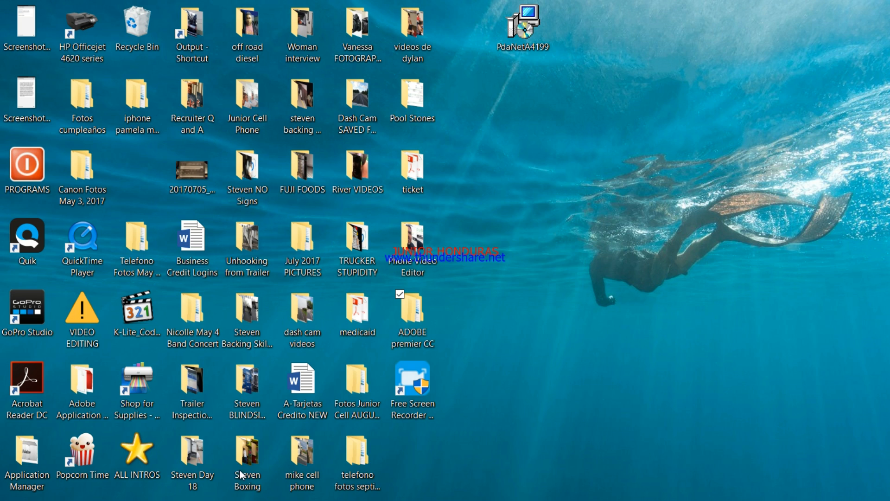
Browse File Explorer to Galaxy Note5 > Phone > Download > Fofix FILES containing PdaNetA4199.
{"action": "left_click", "coordinate": [412, 312]}
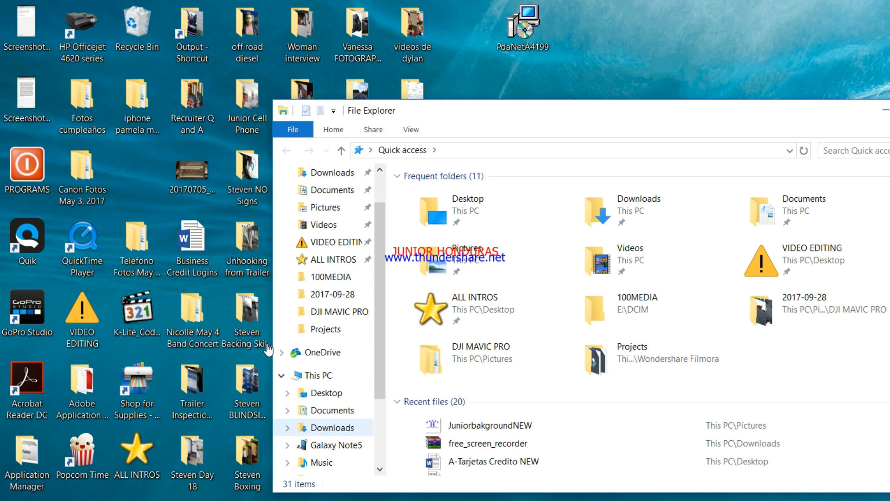
{"action": "double_click", "coordinate": [331, 444]}
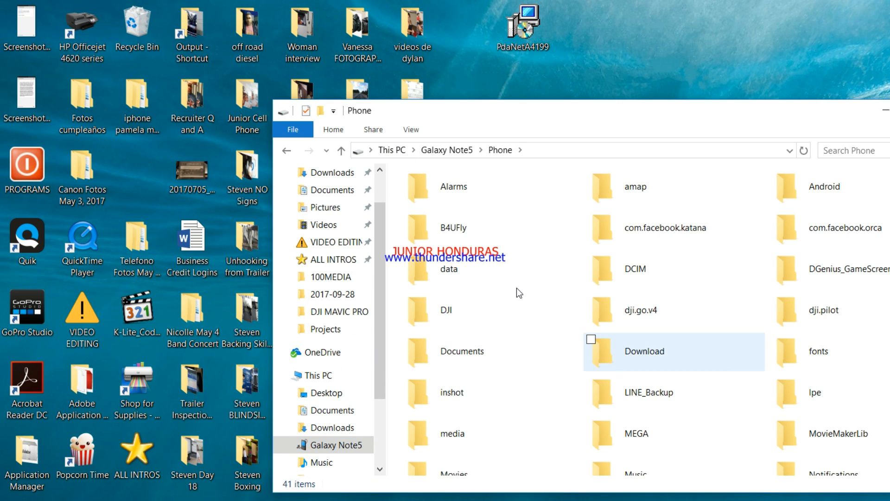
{"action": "double_click", "coordinate": [644, 351]}
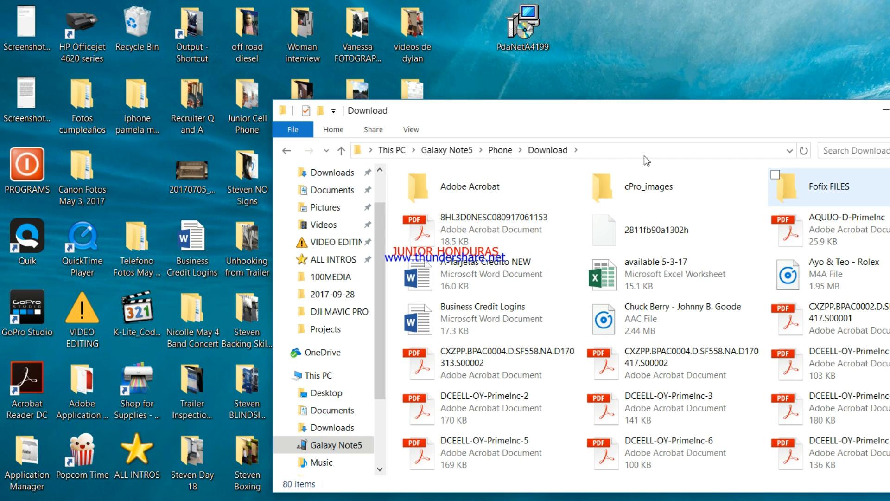
{"action": "double_click", "coordinate": [828, 186]}
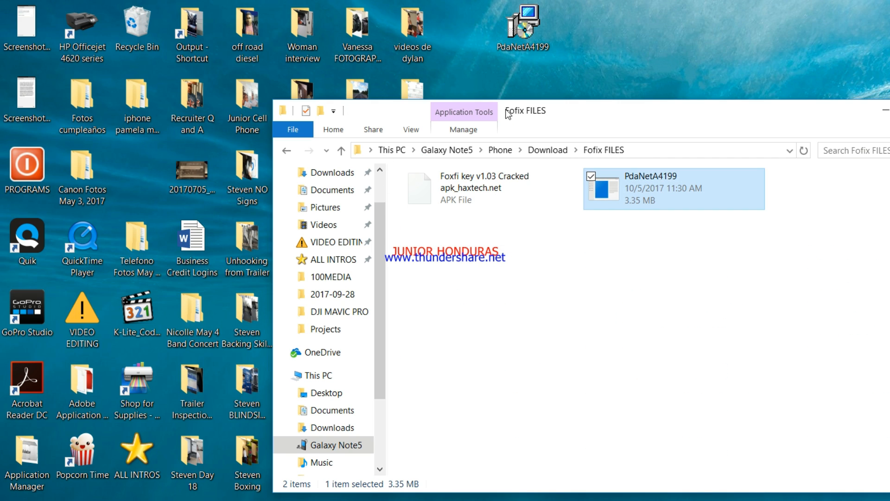
{"action": "mouse_move", "coordinate": [515, 154]}
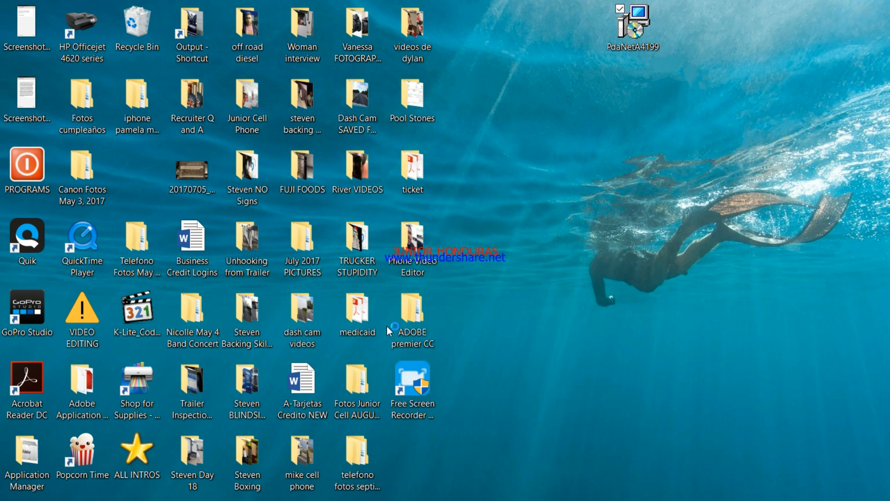
Run the PdaNetA4199 installer through to Finish, then search Windows for Pdanet.
{"action": "double_click", "coordinate": [632, 22]}
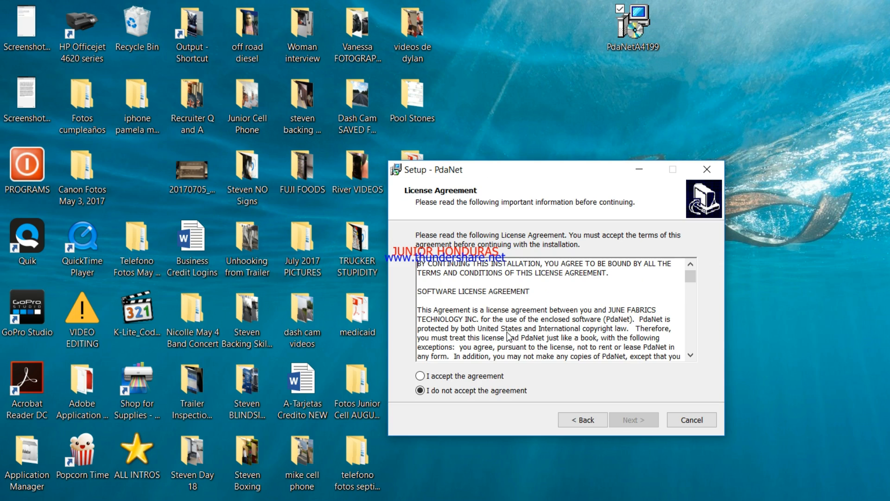
{"action": "left_click", "coordinate": [632, 420]}
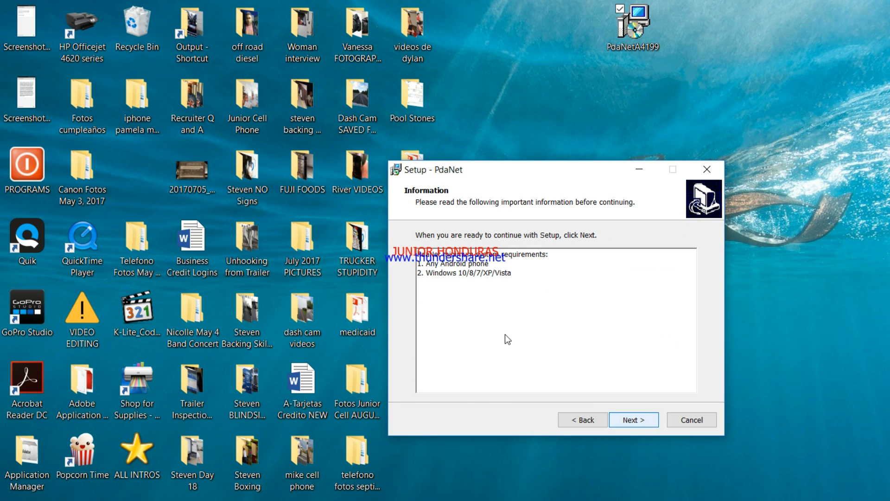
{"action": "left_click", "coordinate": [632, 419]}
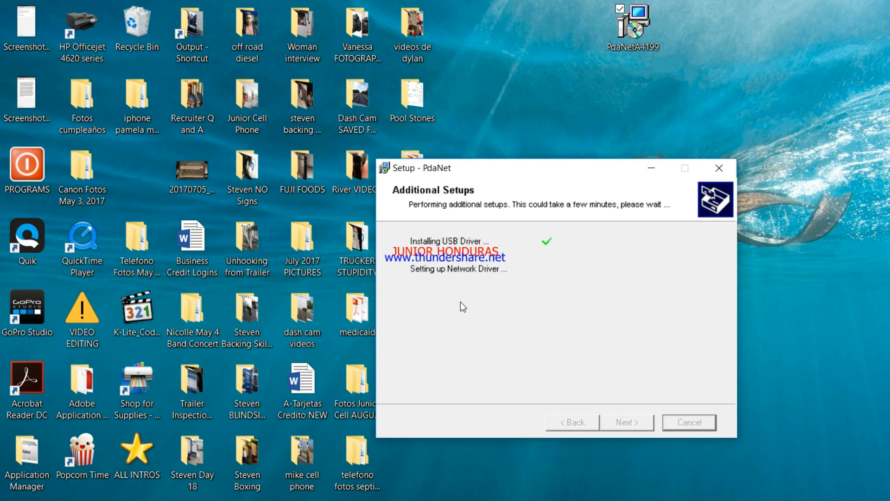
{"action": "mouse_move", "coordinate": [458, 308]}
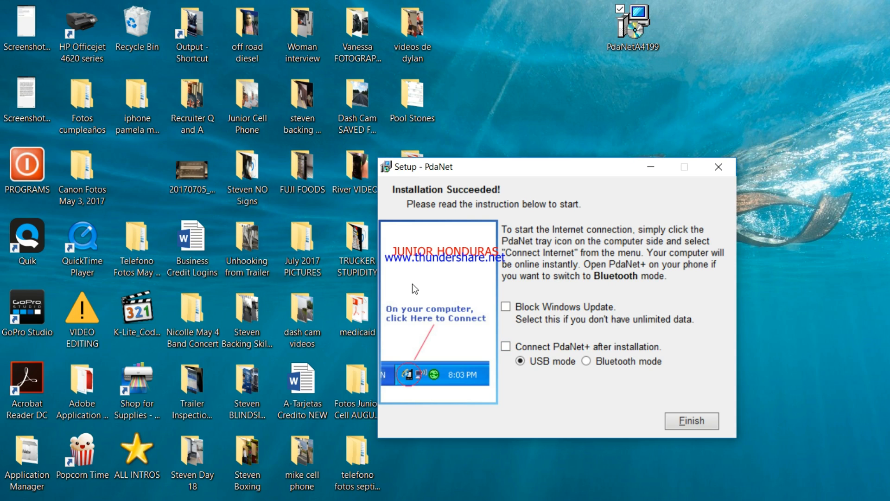
{"action": "mouse_move", "coordinate": [430, 293]}
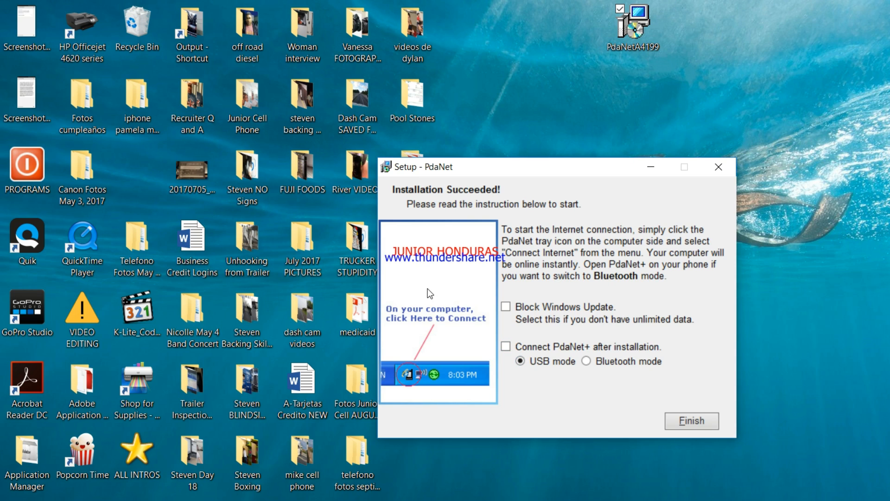
{"action": "mouse_move", "coordinate": [437, 299]}
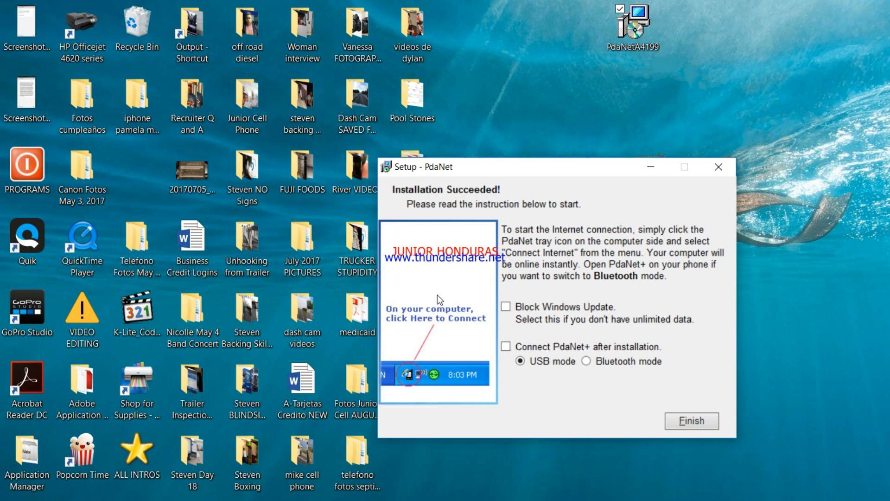
{"action": "mouse_move", "coordinate": [553, 341]}
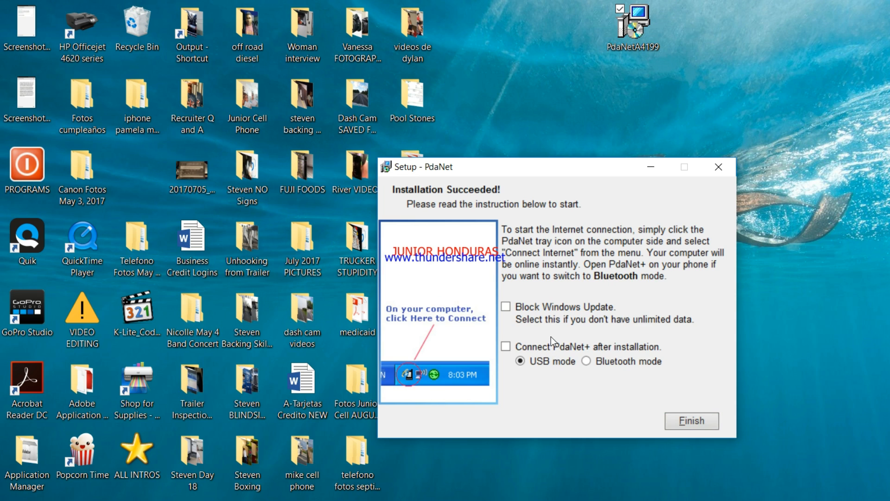
{"action": "left_click", "coordinate": [691, 420]}
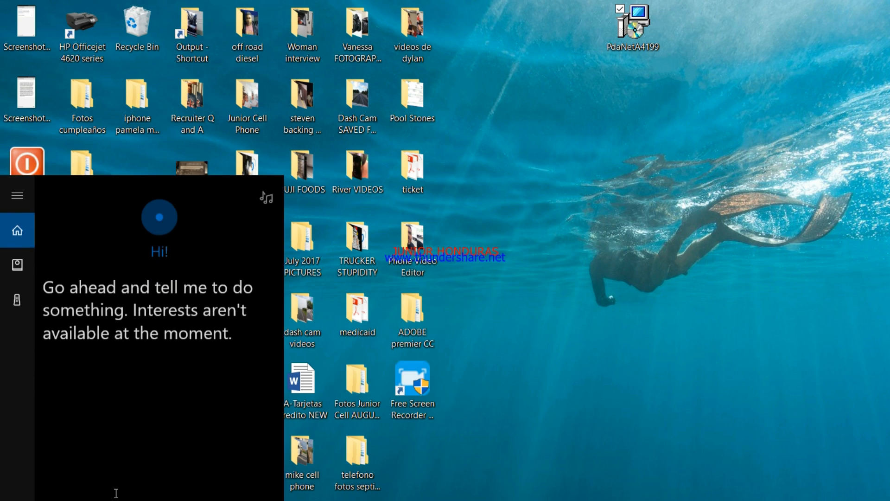
{"action": "type", "text": "Pdanet"}
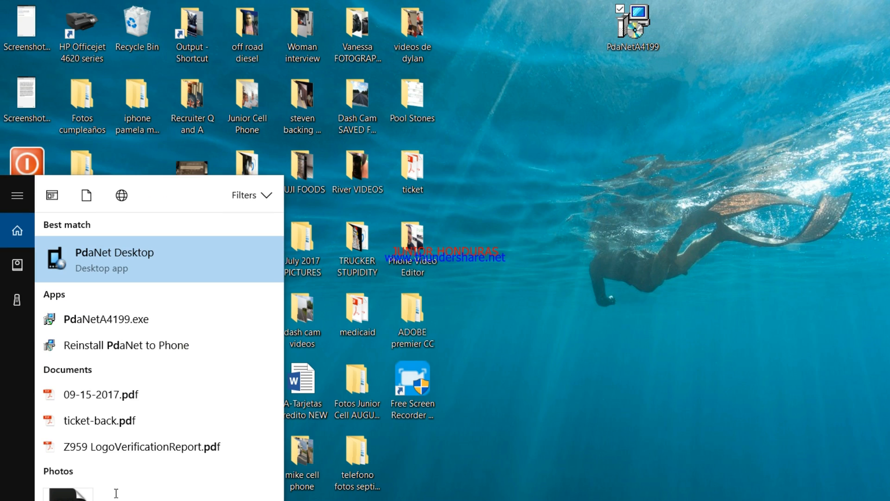
Send the PdaNet Desktop shortcut from its file location to the desktop.
{"action": "right_click", "coordinate": [114, 258]}
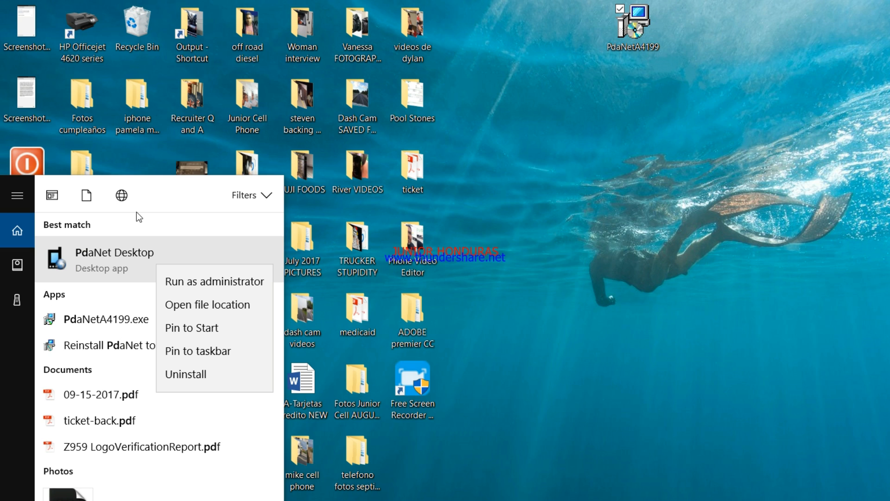
{"action": "left_click", "coordinate": [207, 304]}
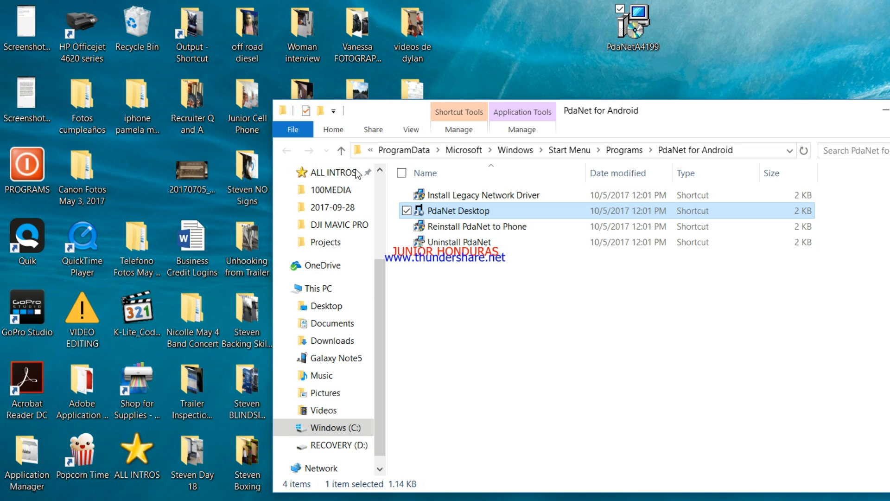
{"action": "right_click", "coordinate": [454, 210]}
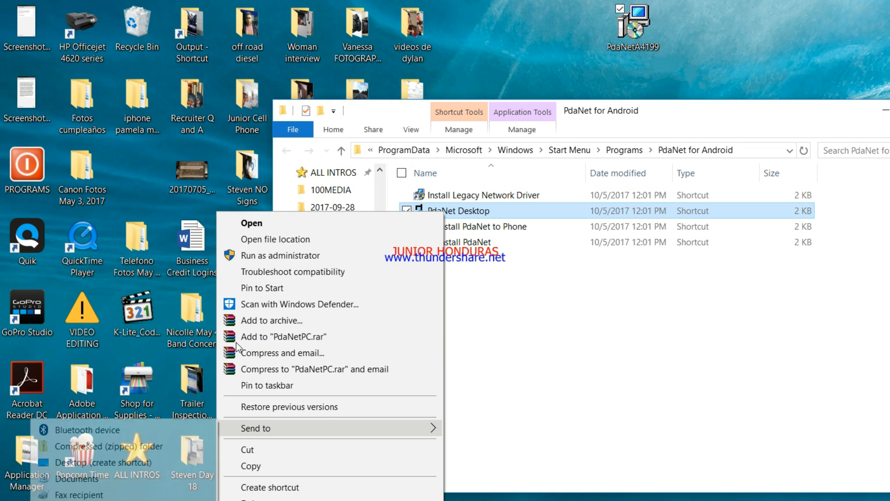
{"action": "left_click", "coordinate": [109, 461]}
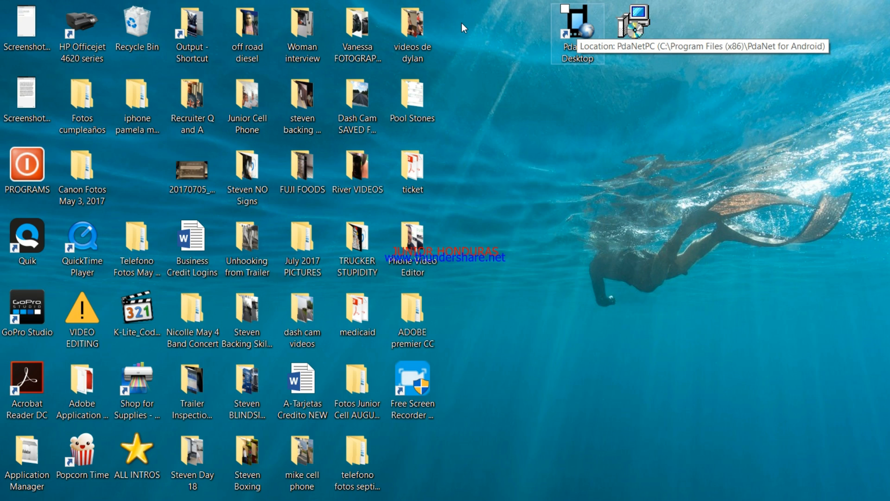
{"action": "mouse_move", "coordinate": [477, 85]}
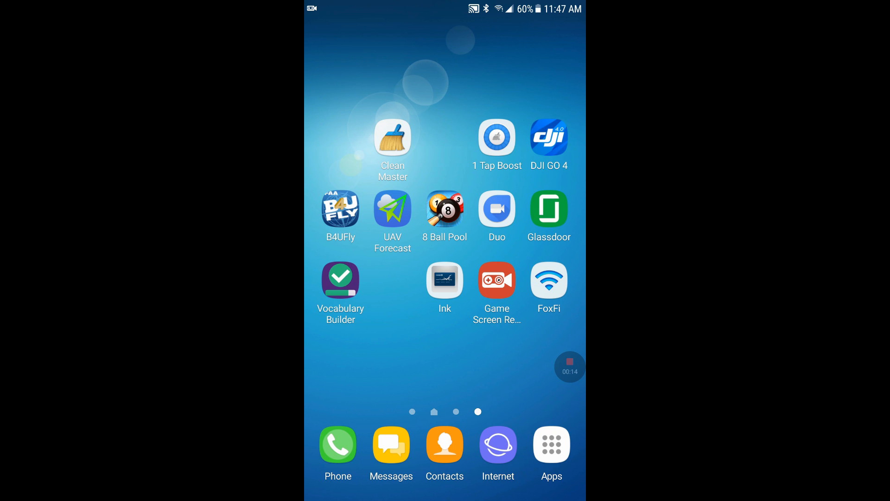
Activate PdaNet USB Mode in FoxFi and dismiss the USB notice with Do not show again.
{"action": "left_click", "coordinate": [548, 280]}
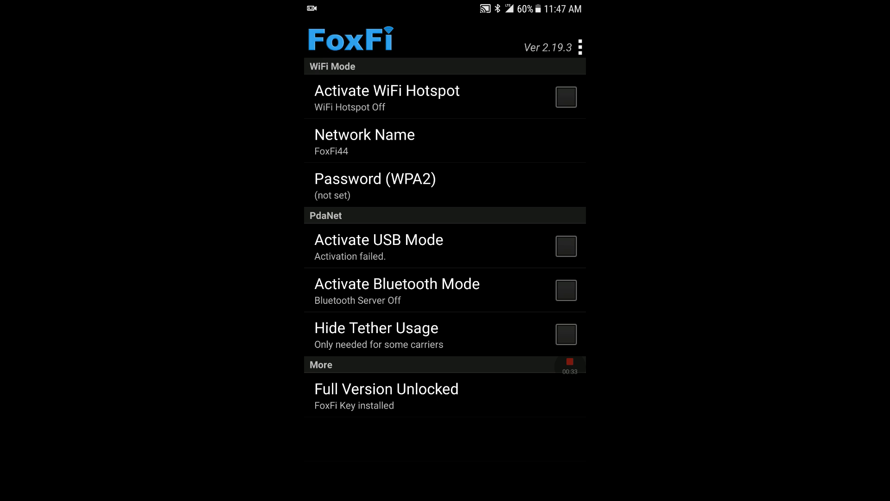
{"action": "left_click", "coordinate": [565, 246]}
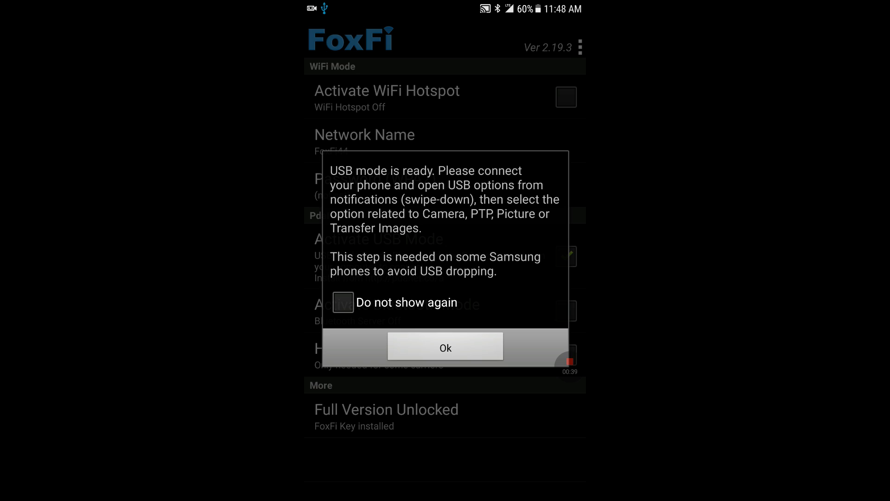
{"action": "left_click", "coordinate": [343, 302]}
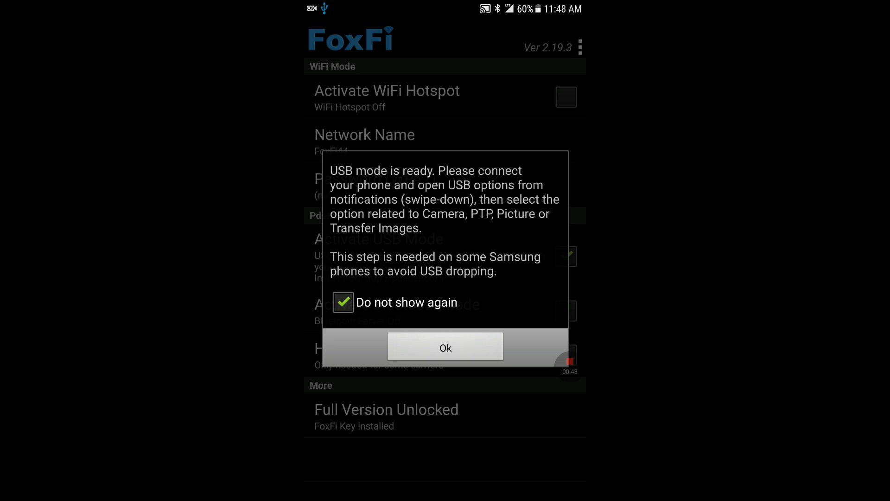
{"action": "left_click", "coordinate": [445, 346]}
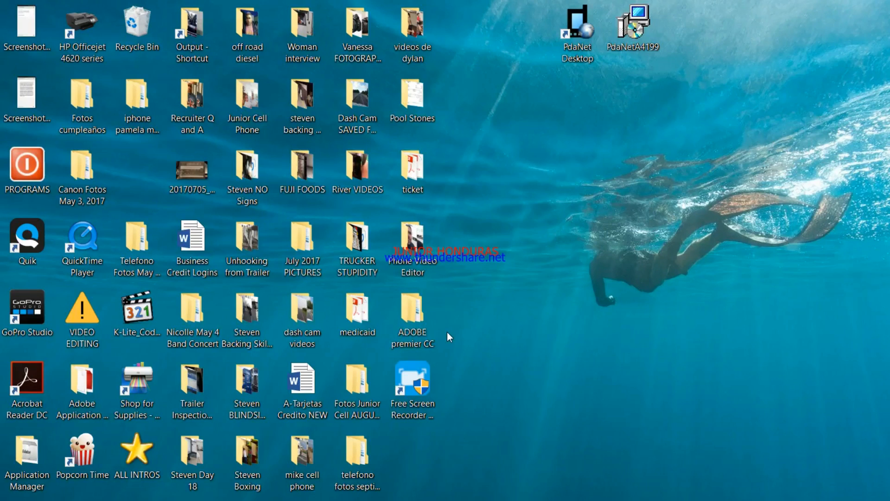
{"action": "mouse_move", "coordinate": [442, 333]}
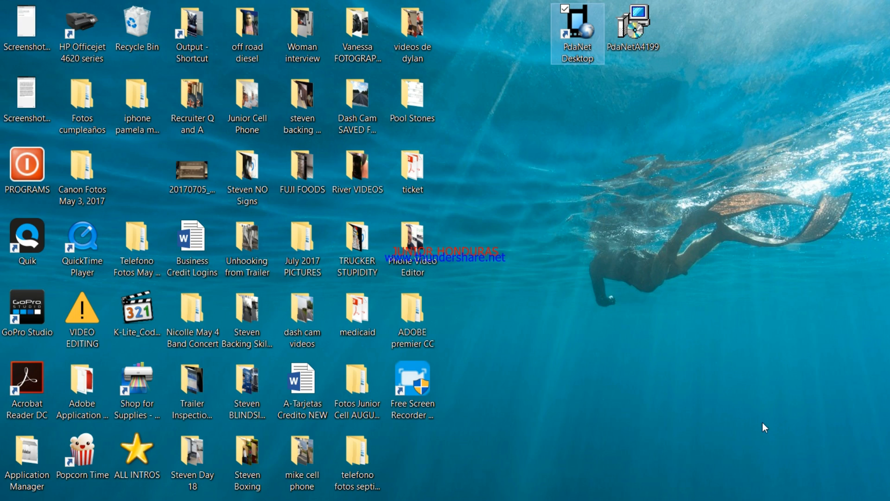
{"action": "mouse_move", "coordinate": [817, 462]}
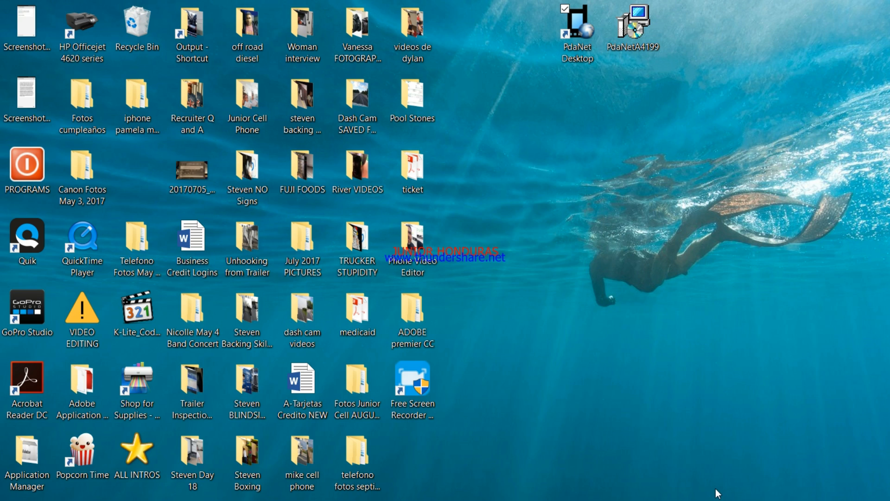
Start PdaNet from the desktop shortcut and get a new browser tab ready.
{"action": "left_click", "coordinate": [576, 28]}
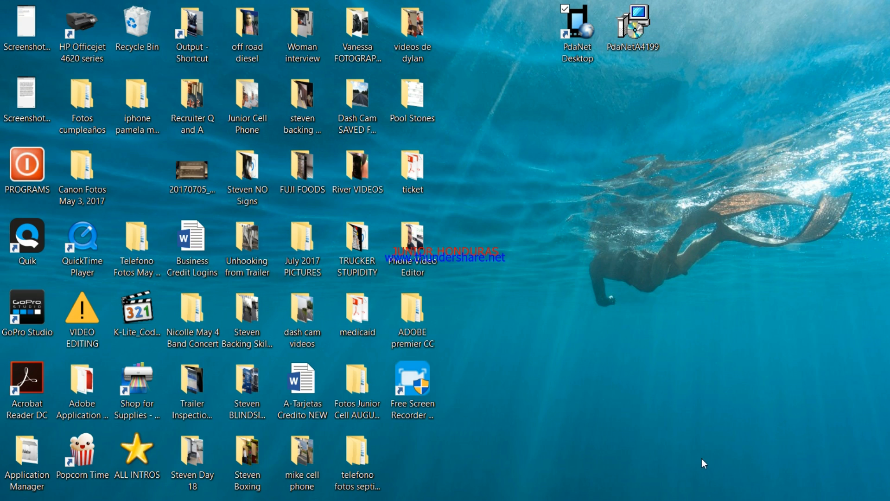
{"action": "left_click", "coordinate": [576, 29]}
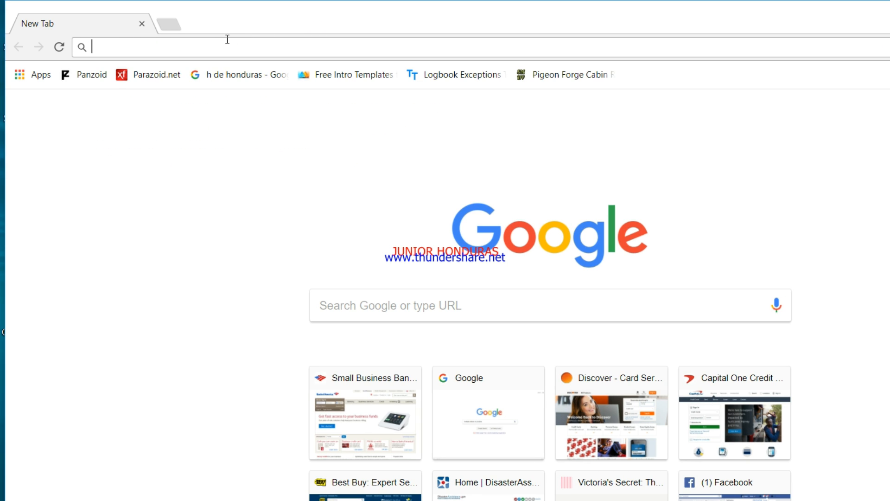
Load youtube.com and scroll the home feed down to the Mix - Franco De Vita playlist.
{"action": "type", "text": "youtube.com"}
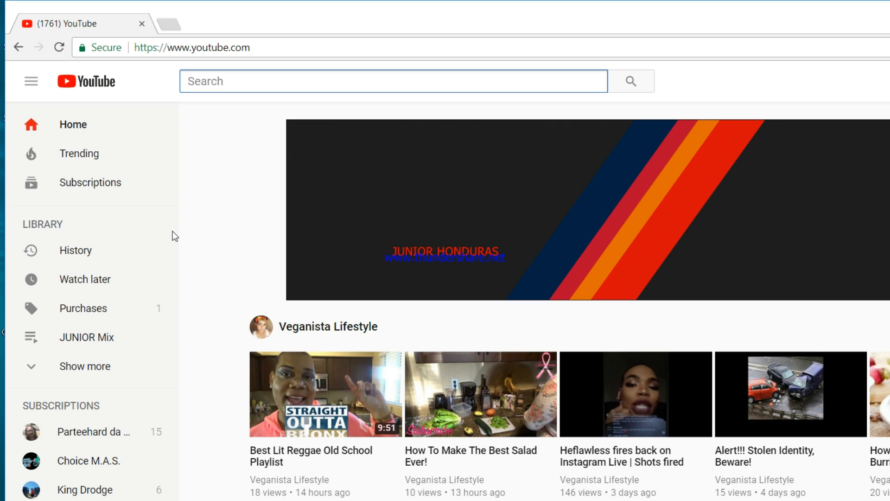
{"action": "scroll", "scroll_direction": "down", "scroll_amount": 3}
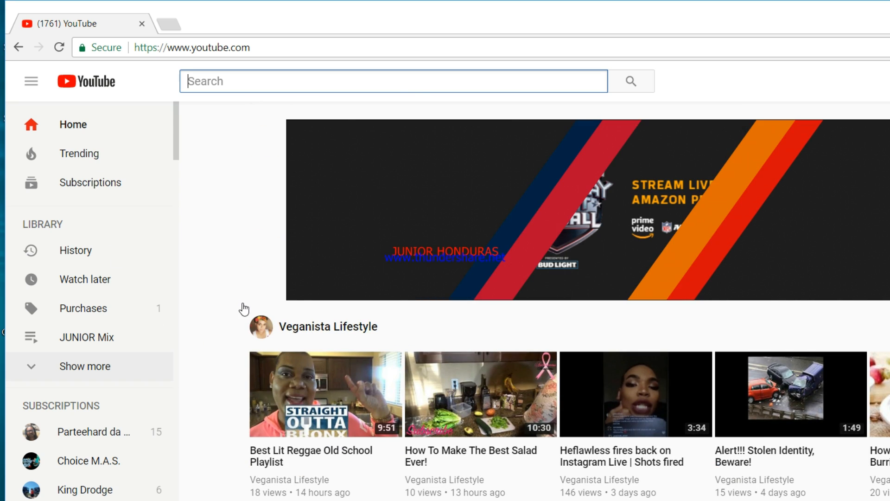
{"action": "scroll", "scroll_direction": "down", "scroll_amount": 3}
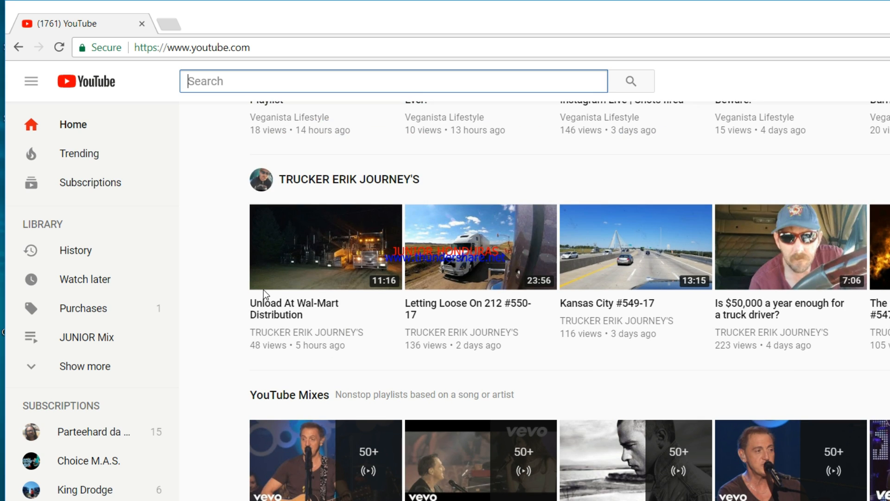
{"action": "scroll", "scroll_direction": "down", "scroll_amount": 3}
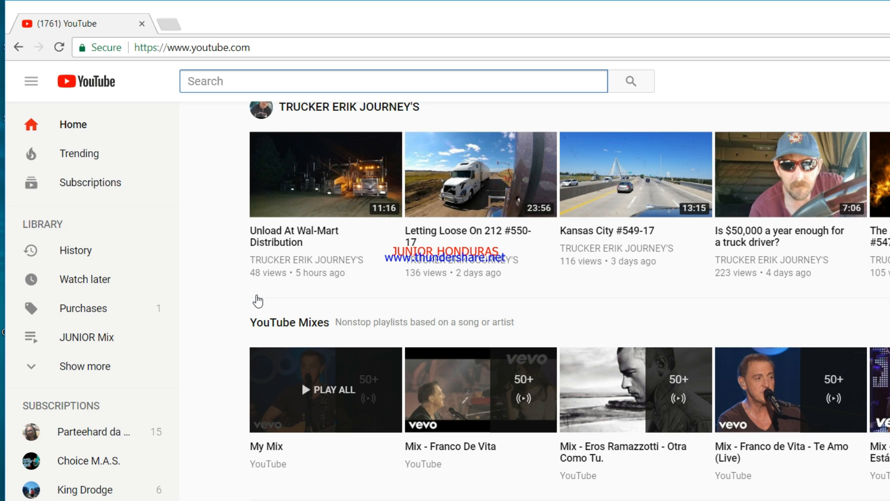
{"action": "mouse_move", "coordinate": [131, 251]}
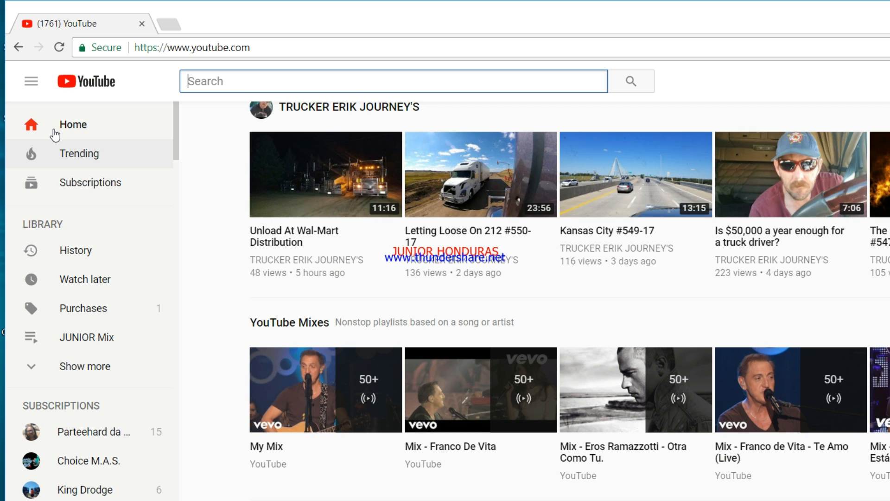
{"action": "mouse_move", "coordinate": [162, 263]}
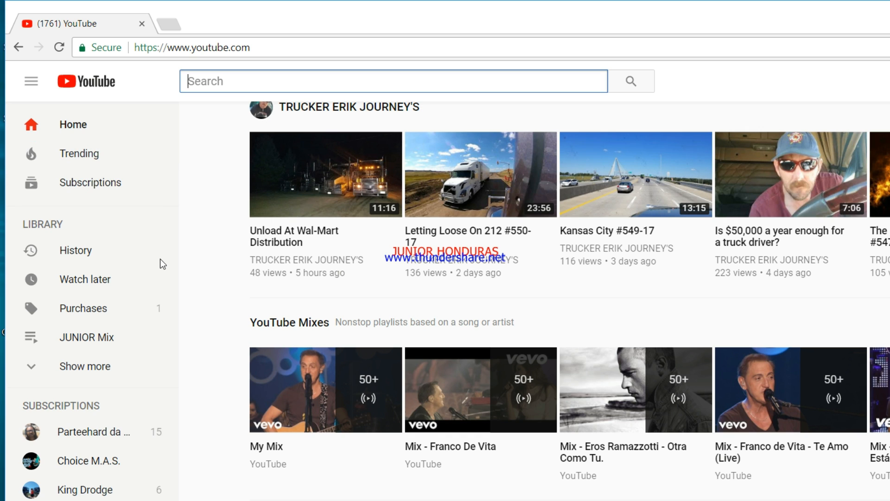
{"action": "scroll", "scroll_direction": "down", "scroll_amount": 3}
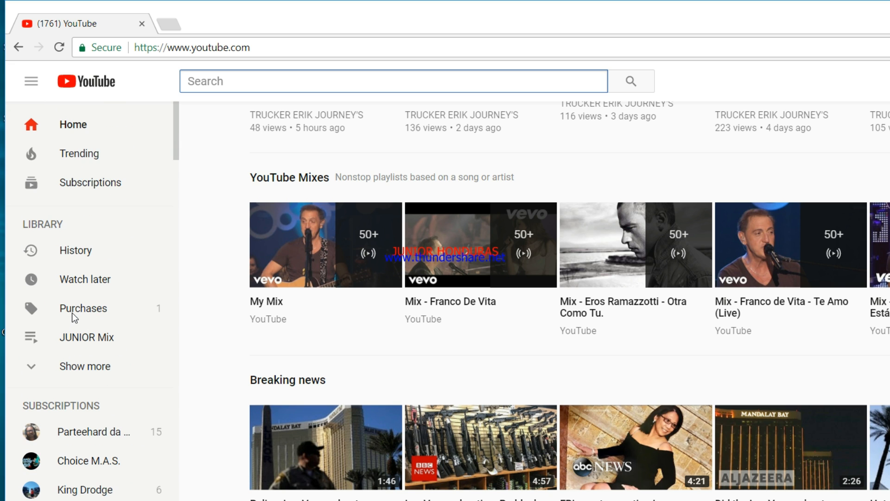
{"action": "scroll", "scroll_direction": "down", "scroll_amount": 3}
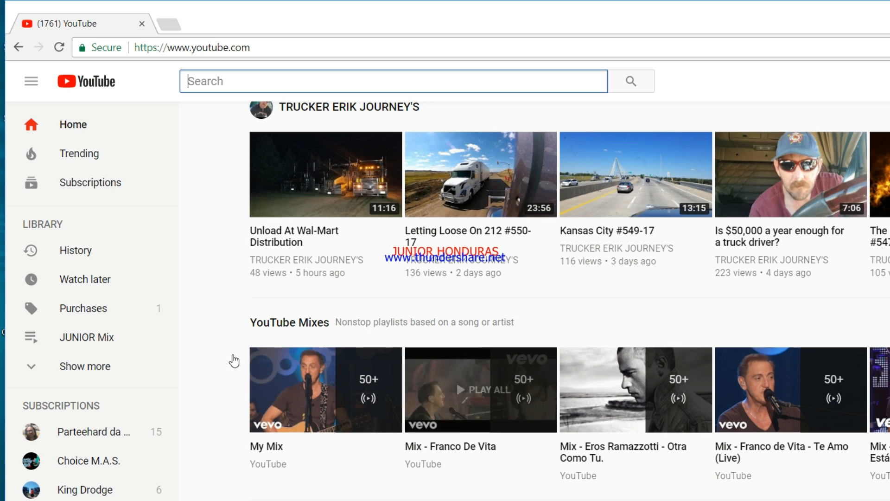
{"action": "mouse_move", "coordinate": [377, 328]}
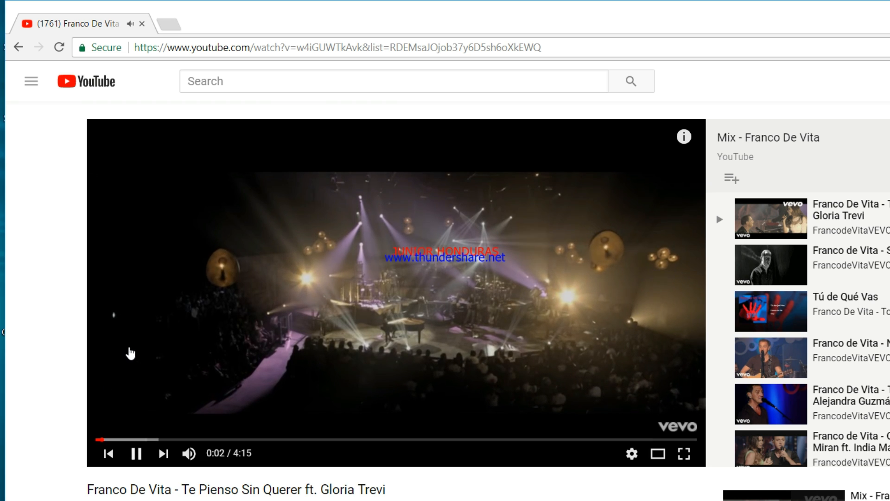
Seek forward twice in the playing Franco De Vita song on YouTube.
{"action": "left_click", "coordinate": [137, 440]}
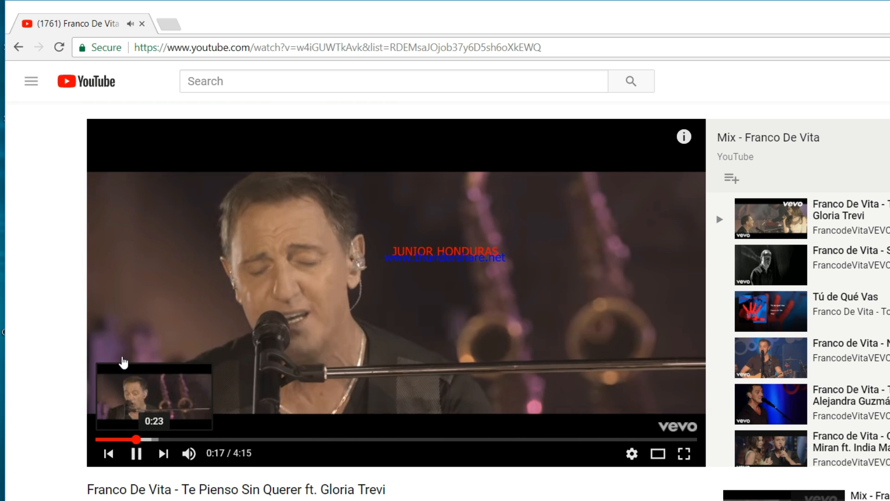
{"action": "mouse_move", "coordinate": [318, 429]}
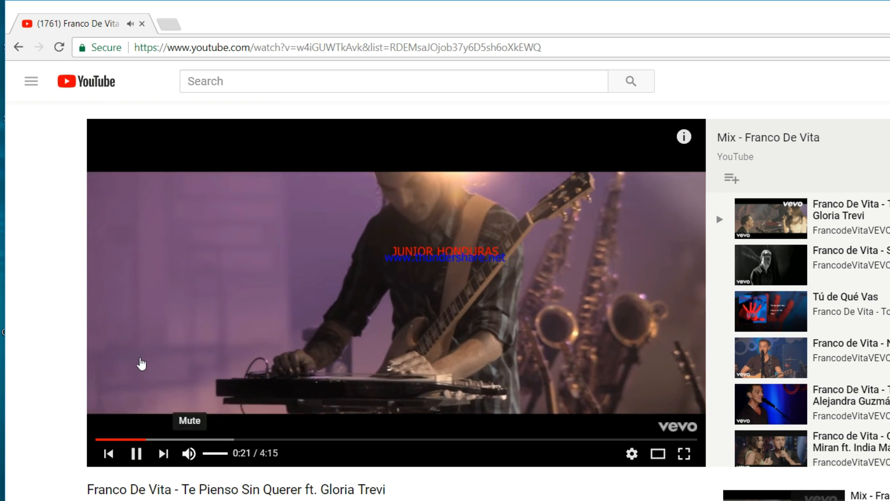
{"action": "left_click", "coordinate": [136, 453]}
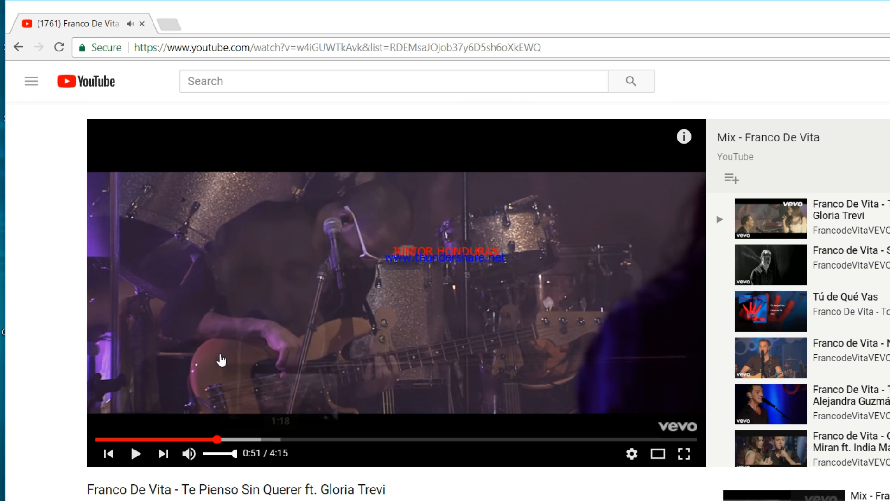
{"action": "mouse_move", "coordinate": [311, 439]}
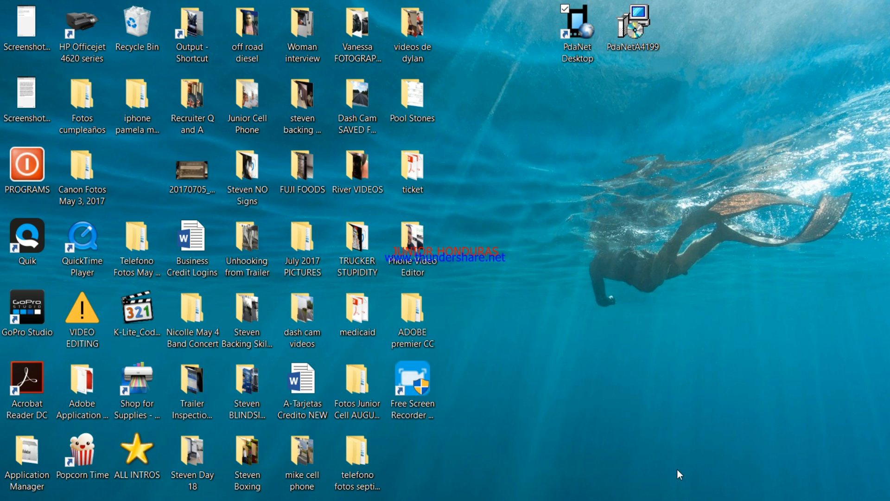
{"action": "left_click", "coordinate": [576, 28]}
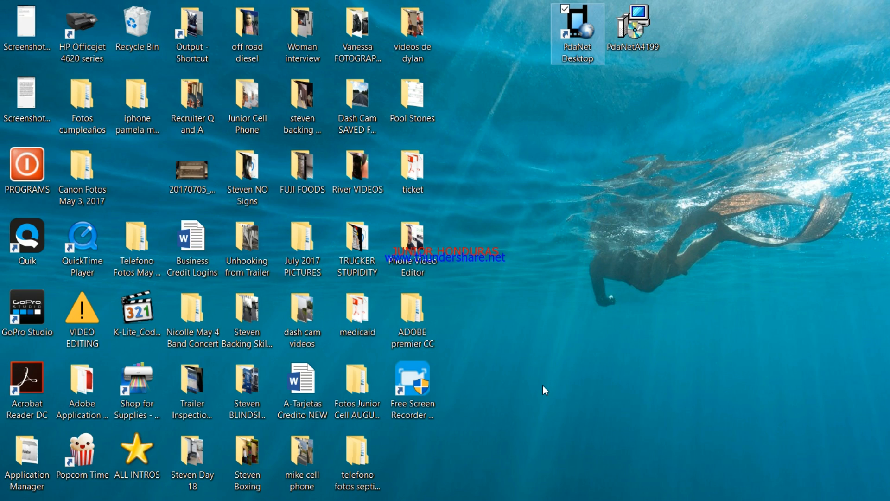
{"action": "mouse_move", "coordinate": [468, 177]}
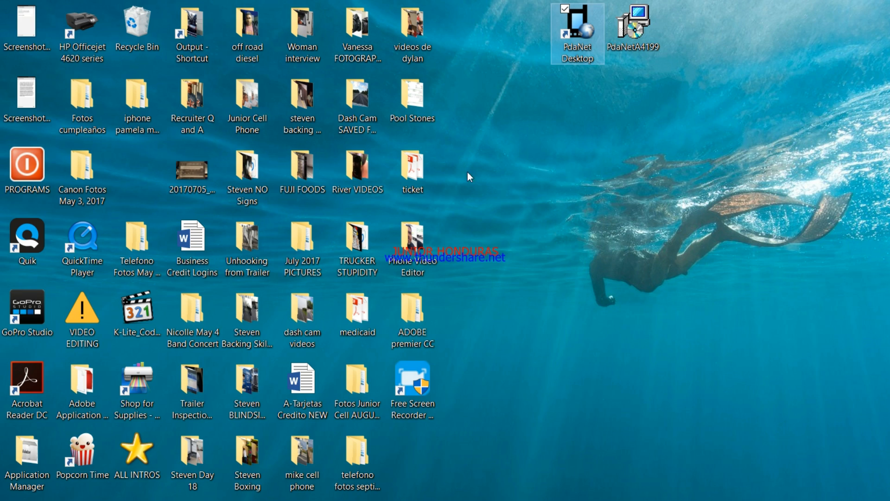
{"action": "mouse_move", "coordinate": [450, 202]}
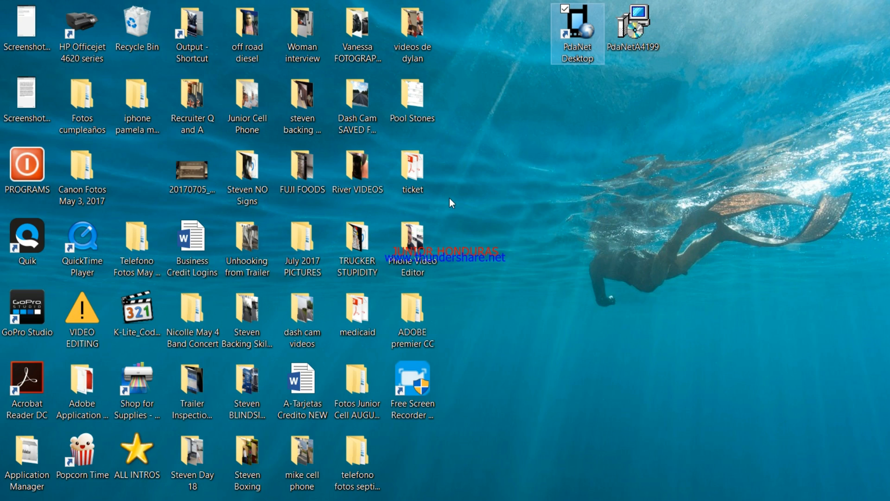
{"action": "mouse_move", "coordinate": [512, 290]}
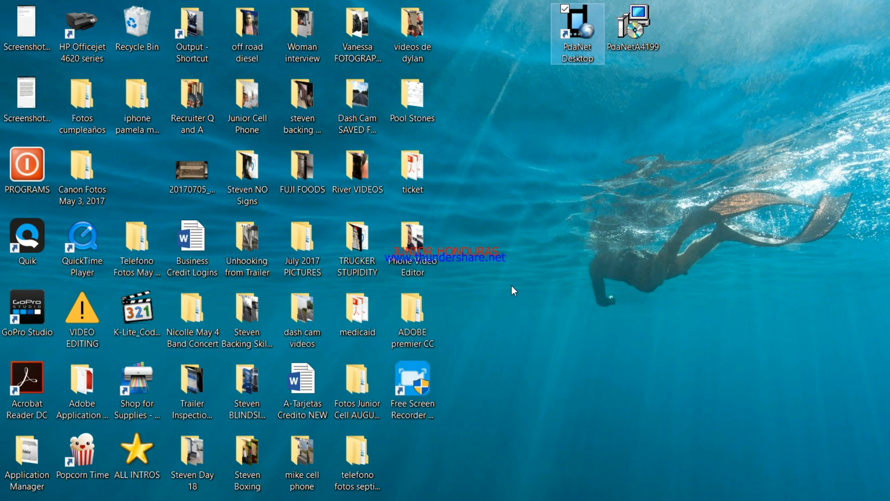
{"action": "mouse_move", "coordinate": [687, 407]}
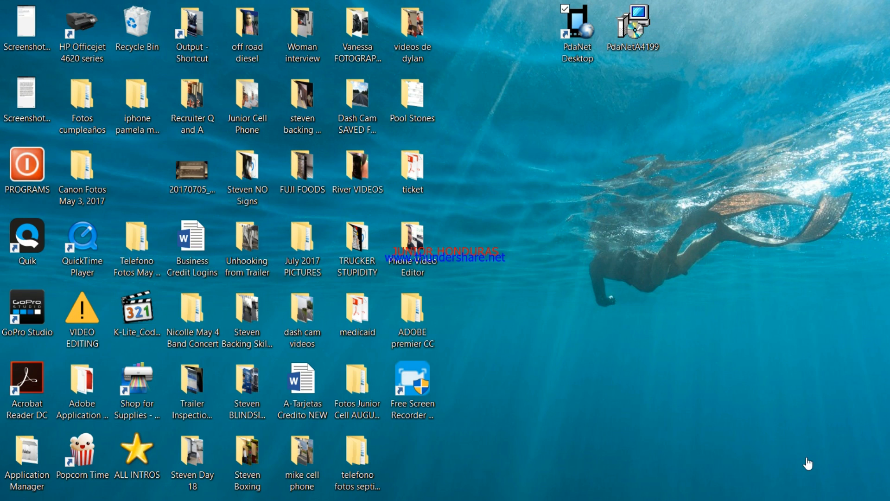
{"action": "mouse_move", "coordinate": [782, 490]}
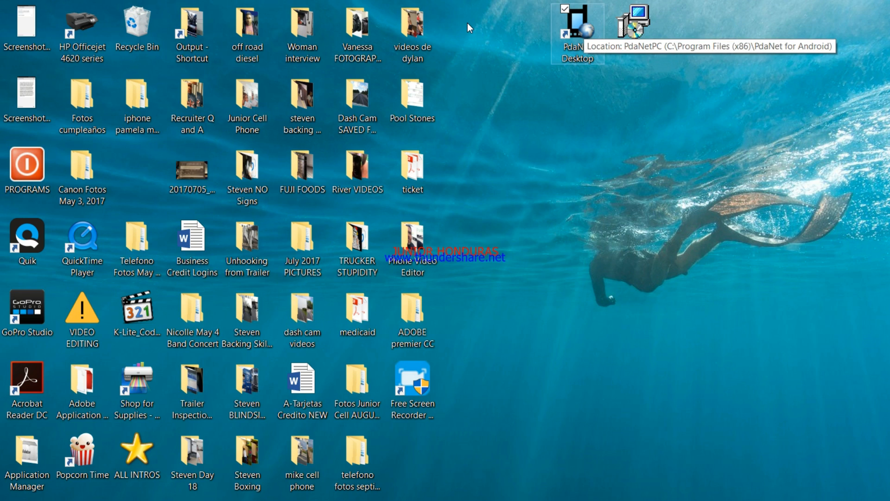
{"action": "mouse_move", "coordinate": [809, 458]}
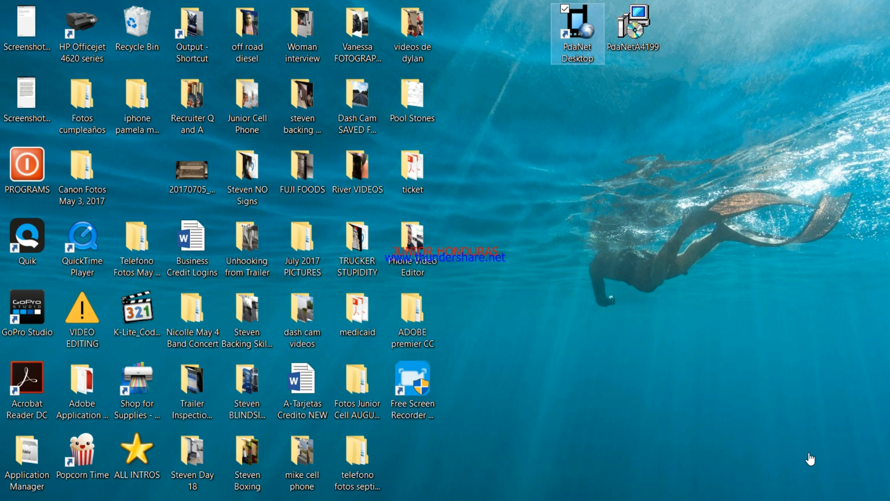
{"action": "mouse_move", "coordinate": [549, 174]}
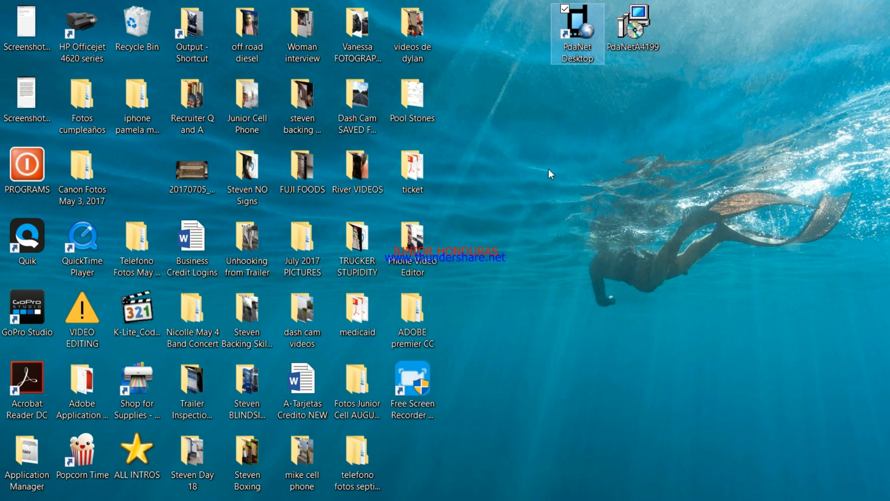
{"action": "mouse_move", "coordinate": [442, 235]}
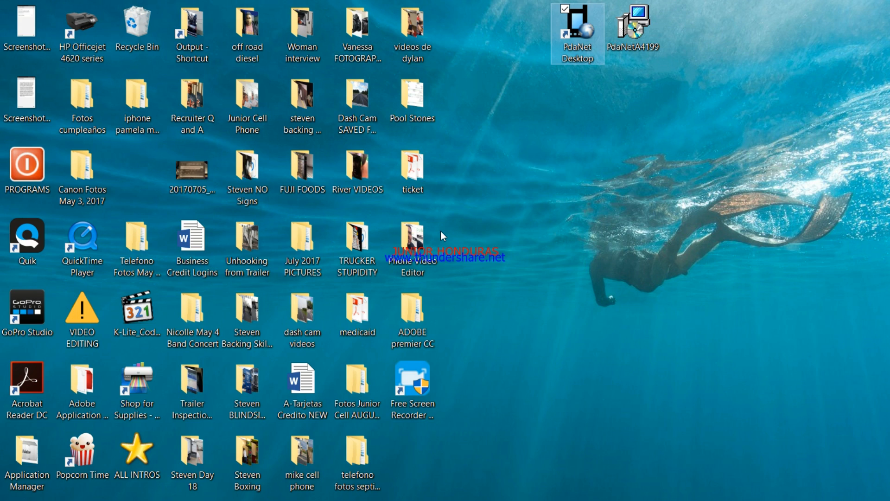
{"action": "mouse_move", "coordinate": [428, 215]}
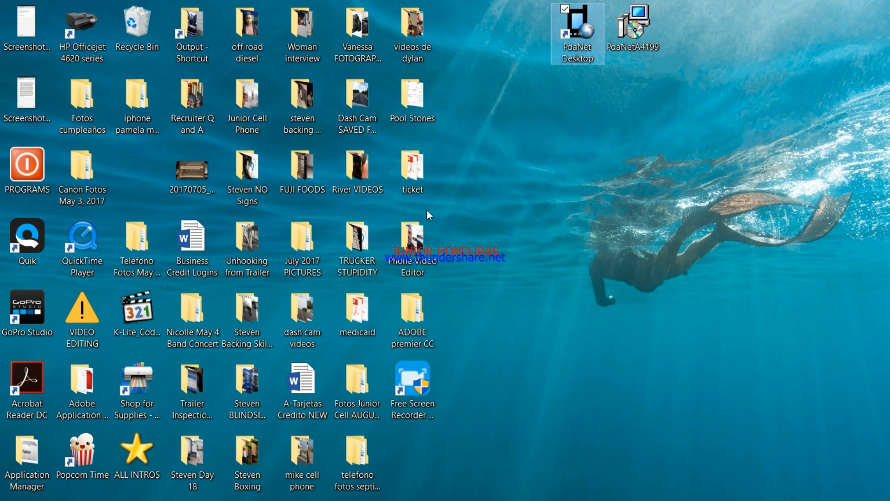
{"action": "mouse_move", "coordinate": [498, 302]}
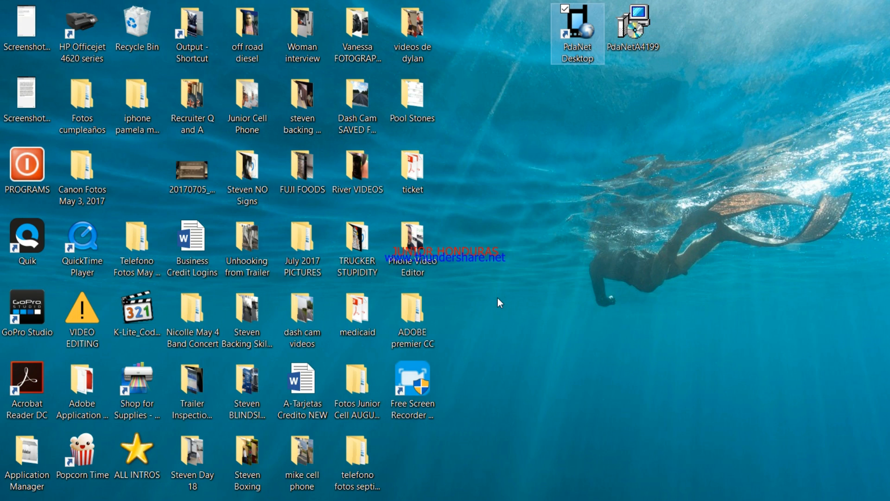